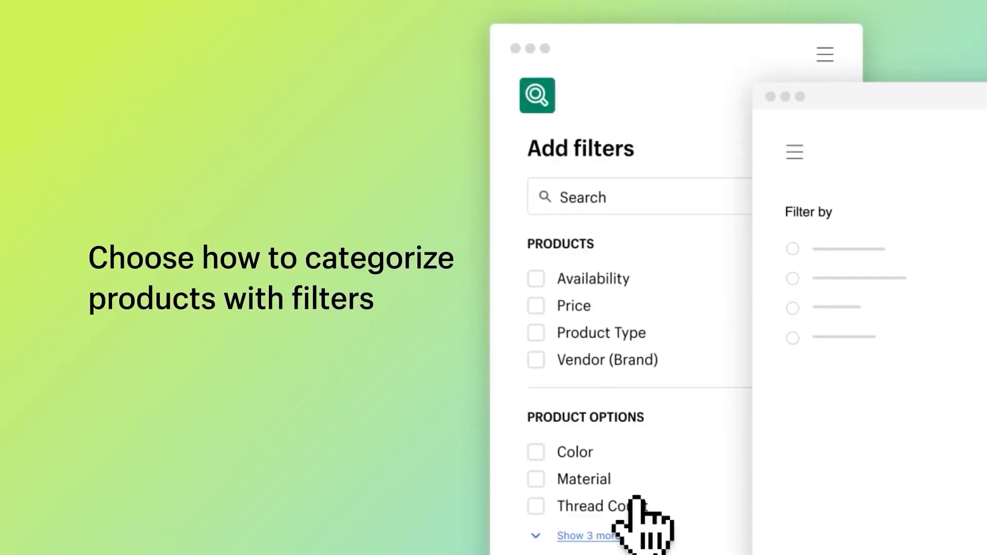
# Add Availability and Price as product filters in the Shopify search app
pyautogui.click(536, 306)
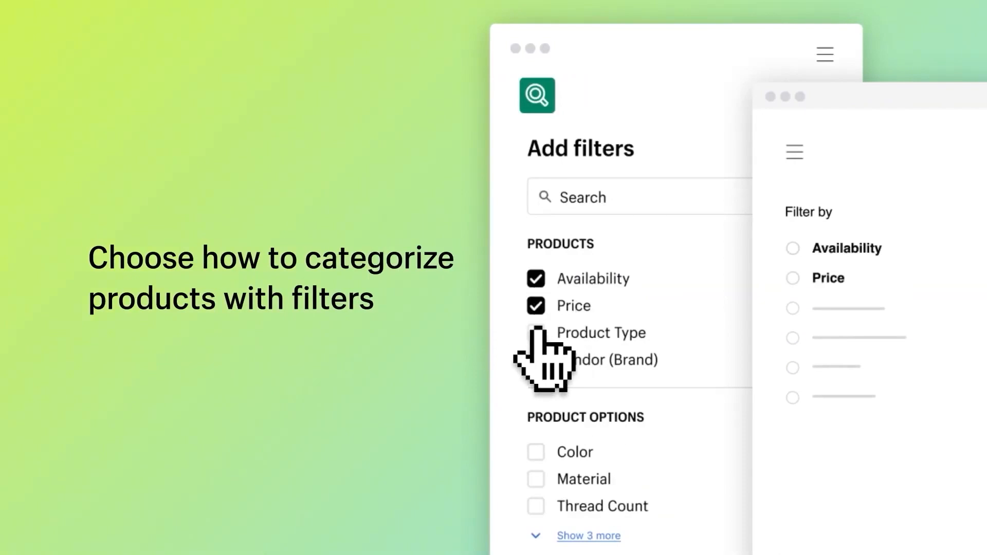
pyautogui.click(536, 332)
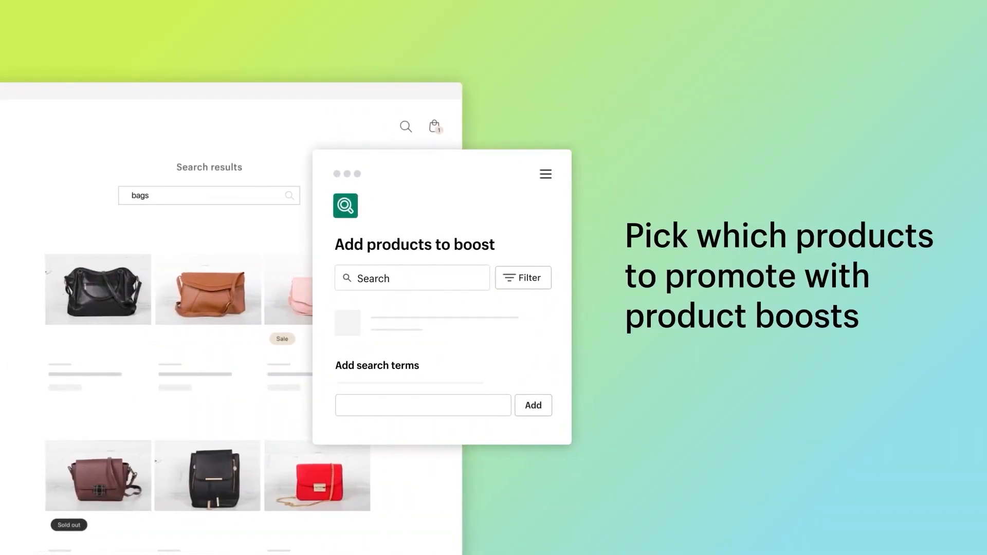
# Enter 'pink suede mini bag' and add it as a synonym to the Couch group
pyautogui.write('pink suede mini bag')
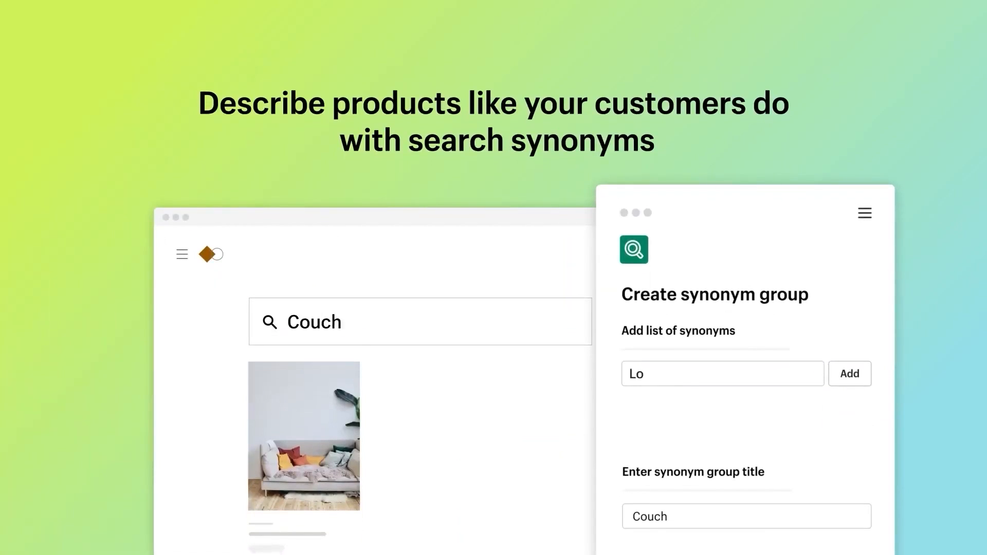
pyautogui.click(849, 373)
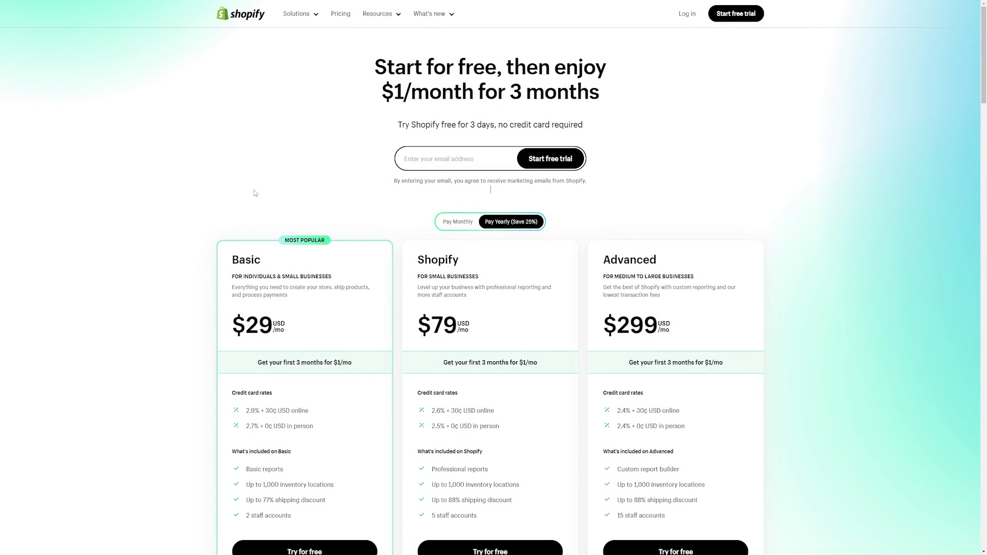
# Scroll the Shopify pricing page down to the Basic, Shopify and Advanced plan cards
pyautogui.scroll(-3)
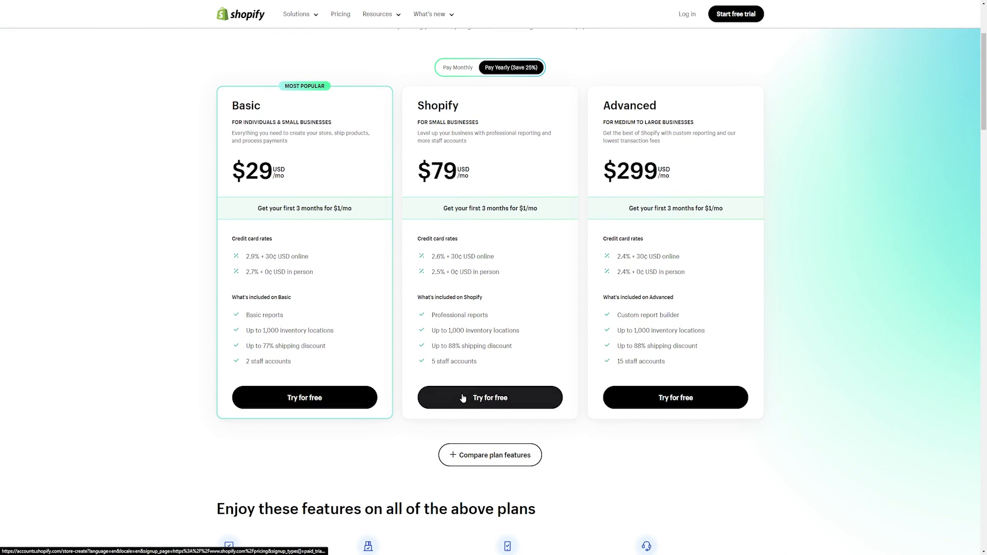
pyautogui.moveTo(675, 397)
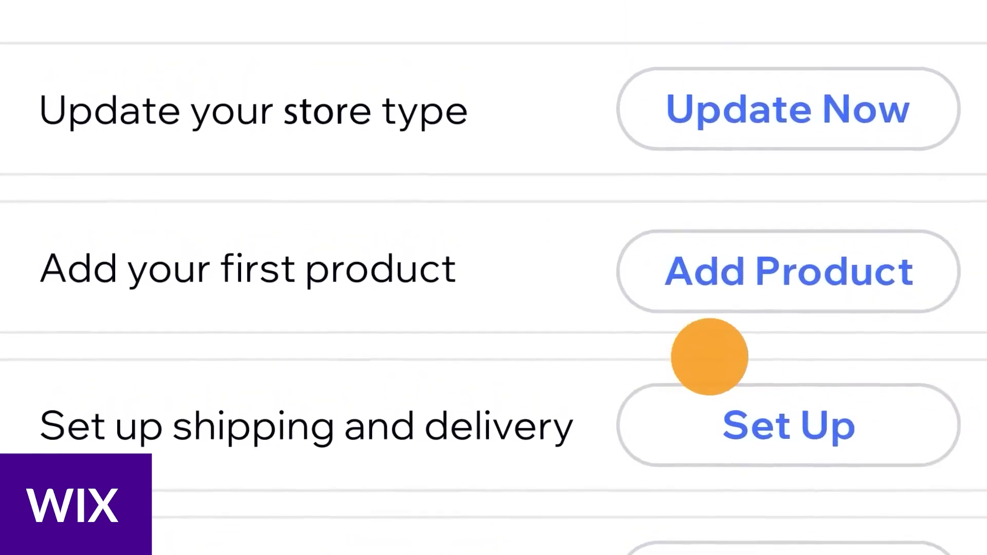
# Add the store's first product and more media to the Sunny Staircase item
pyautogui.click(787, 270)
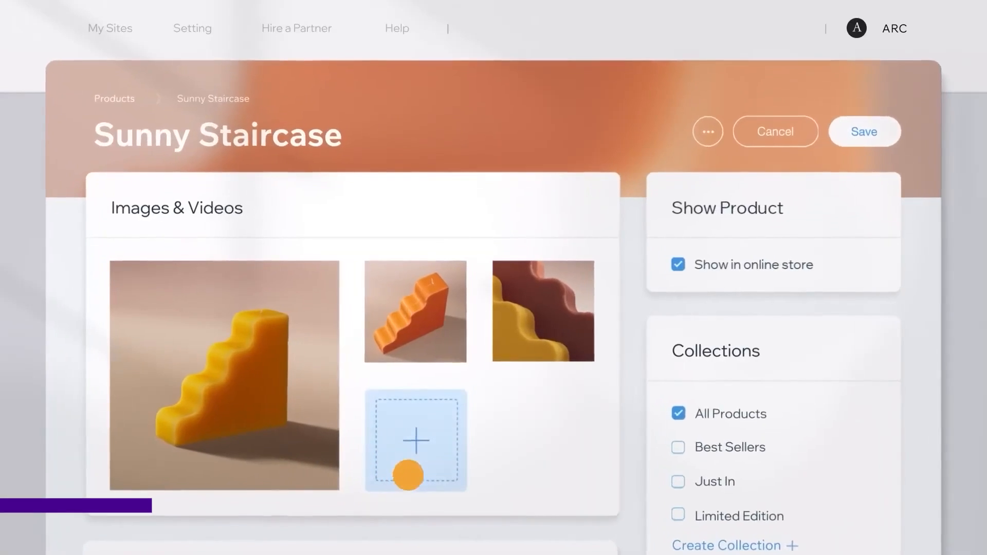
pyautogui.click(415, 441)
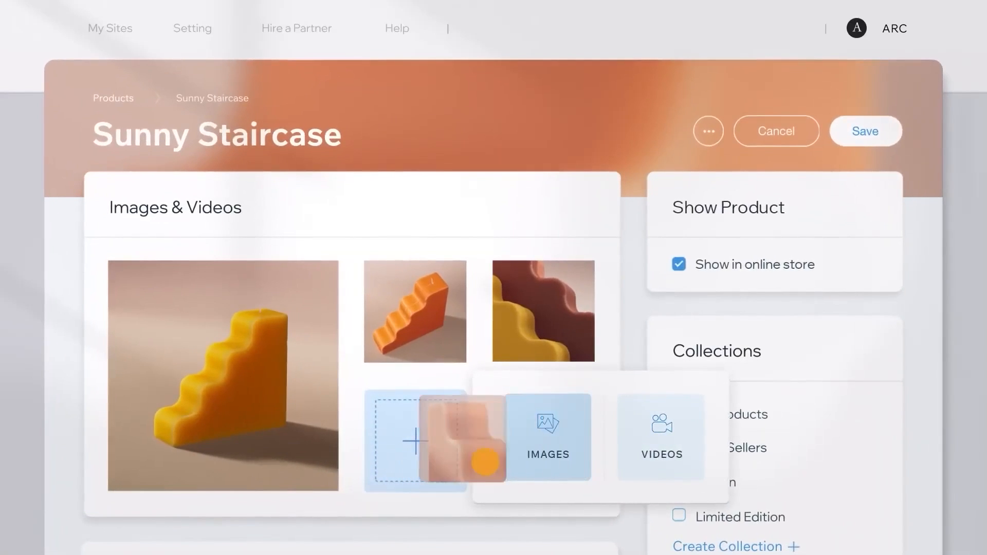
pyautogui.scroll(-3)
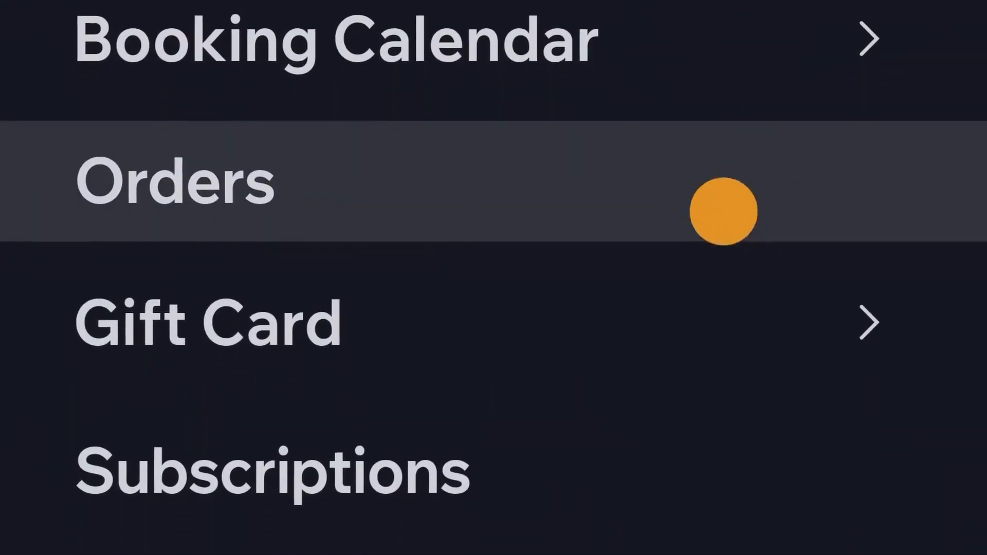
# Set a custom gift card amount and view the loyalty program with 350 points earned
pyautogui.click(114, 217)
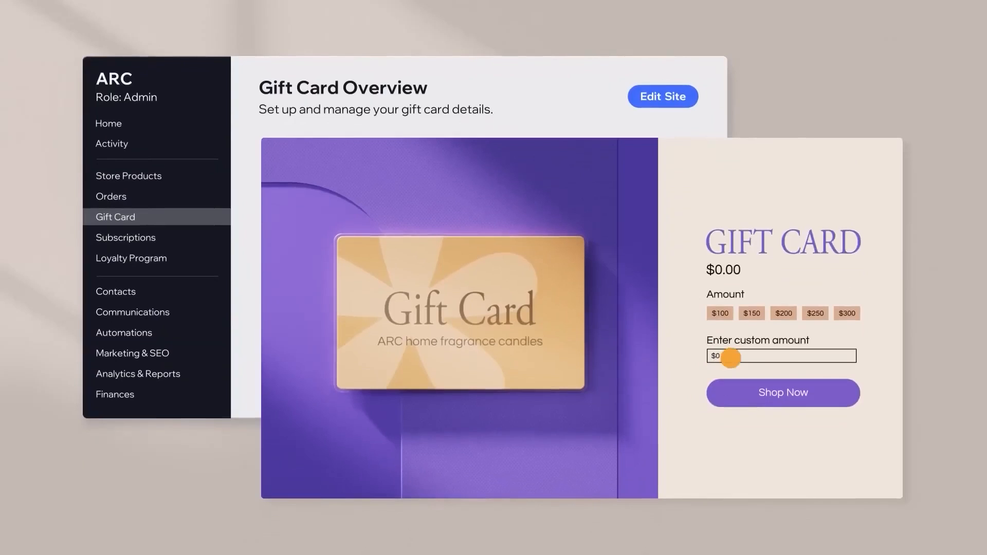
pyautogui.click(126, 237)
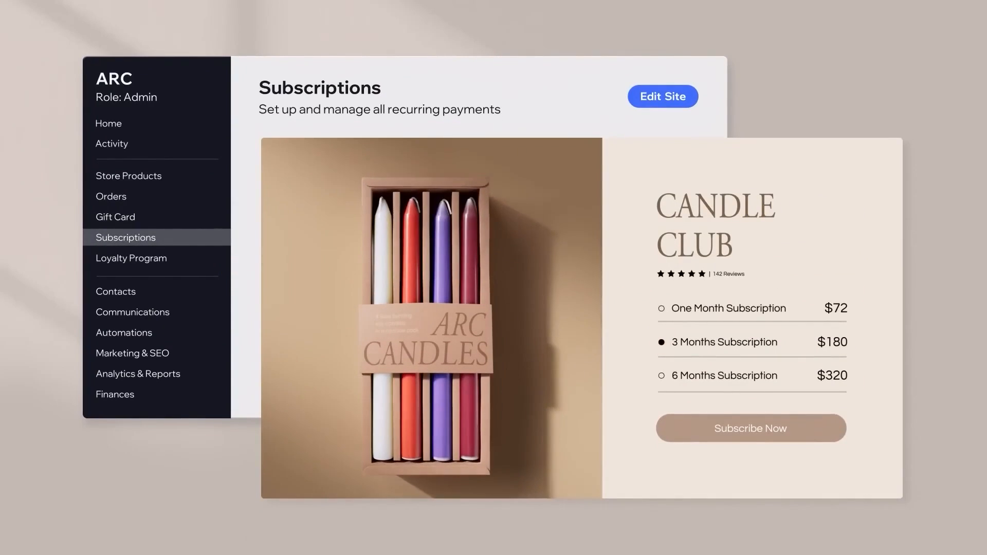
pyautogui.click(130, 257)
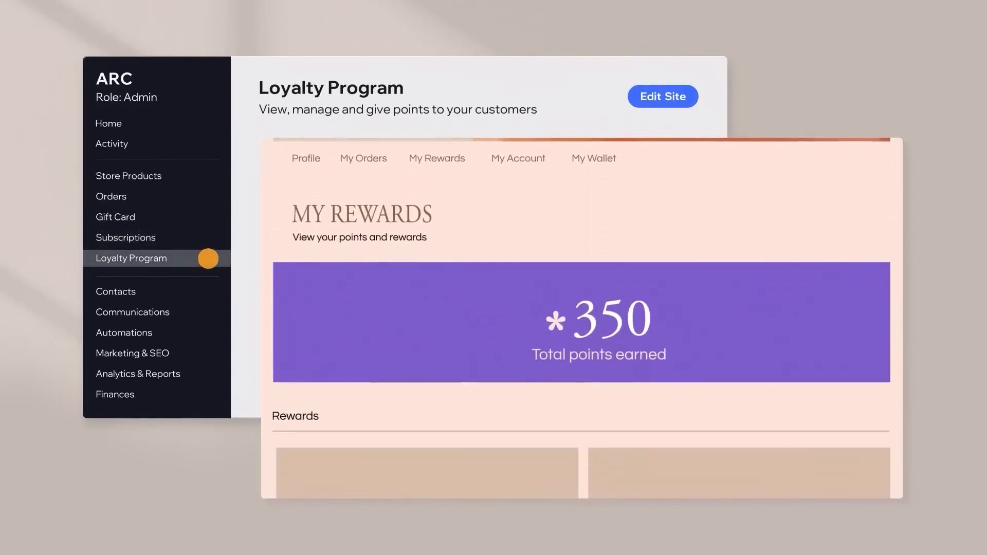
pyautogui.click(661, 96)
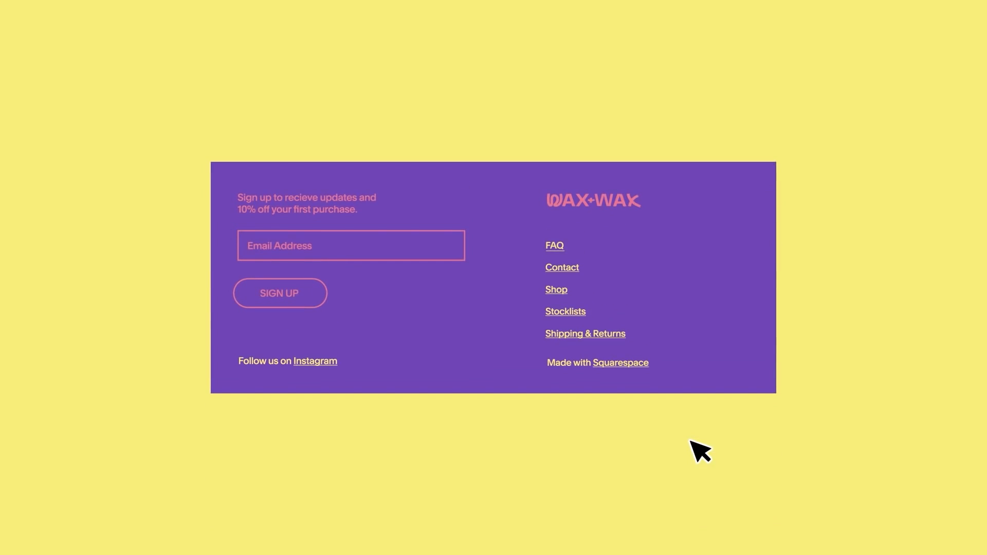
pyautogui.moveTo(542, 217)
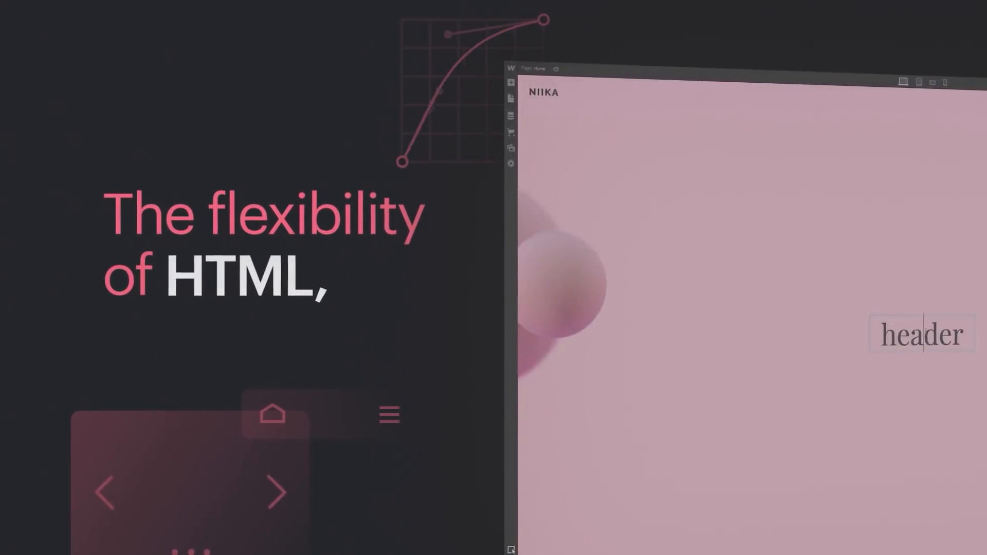
# Write the headline 'Standing out is eas' into the NIIKA page header
pyautogui.write('Standing out is eas')
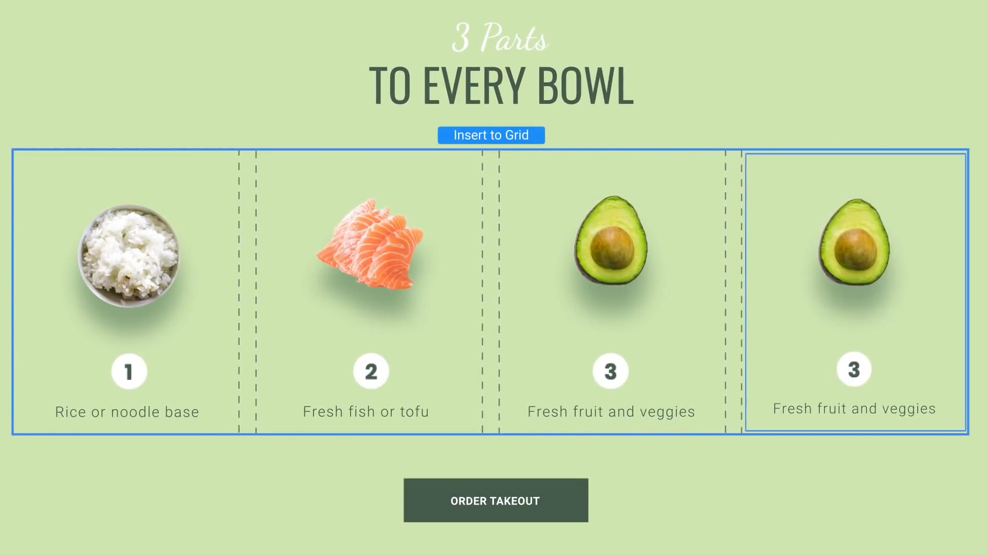
# Add team member 'Poké Rest' and grant Stats, Site Comments and Content Library permissions
pyautogui.write('Poké Rest')
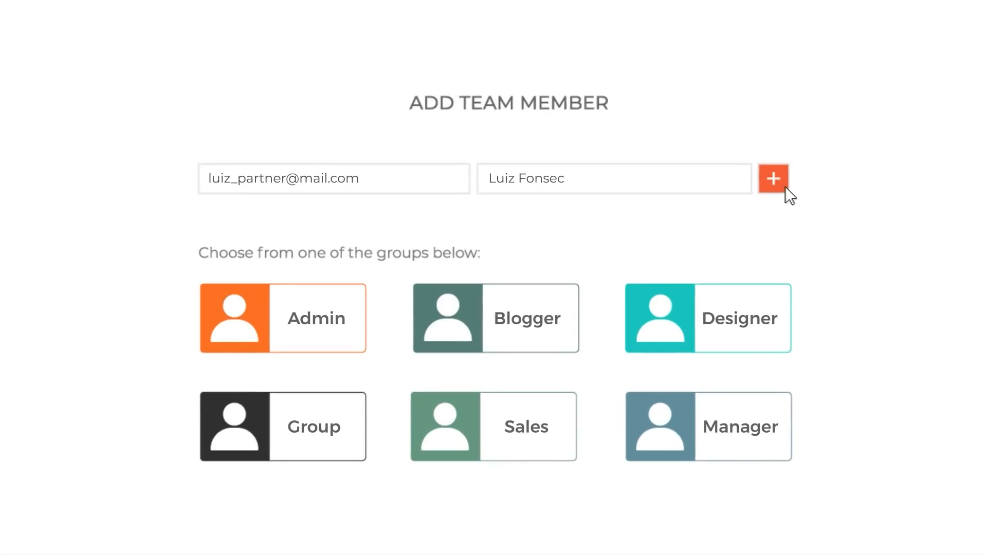
pyautogui.click(774, 178)
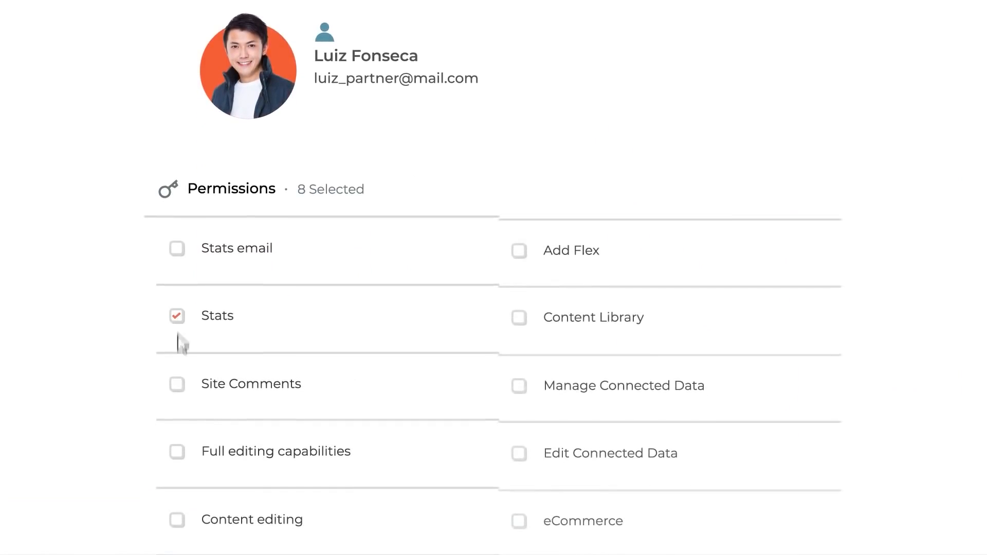
pyautogui.click(519, 318)
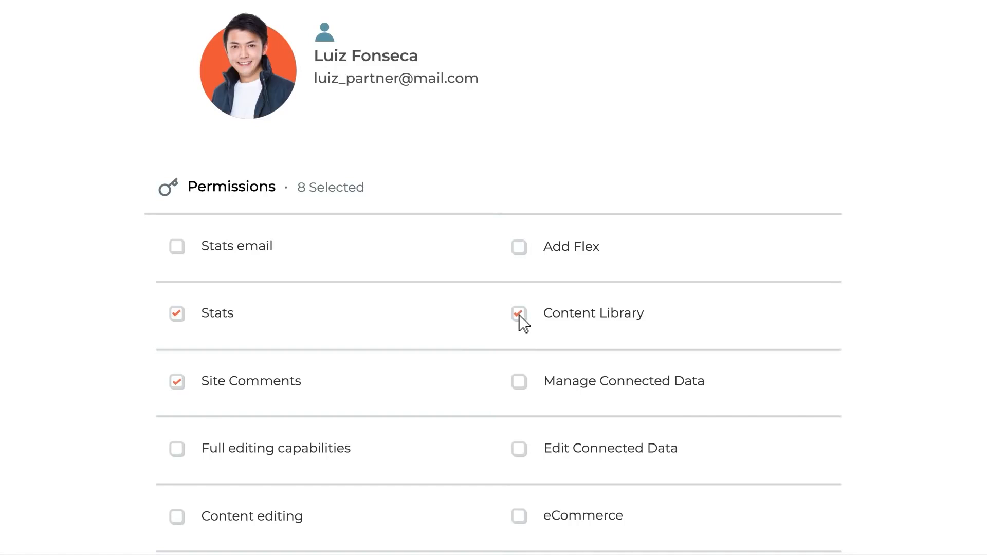